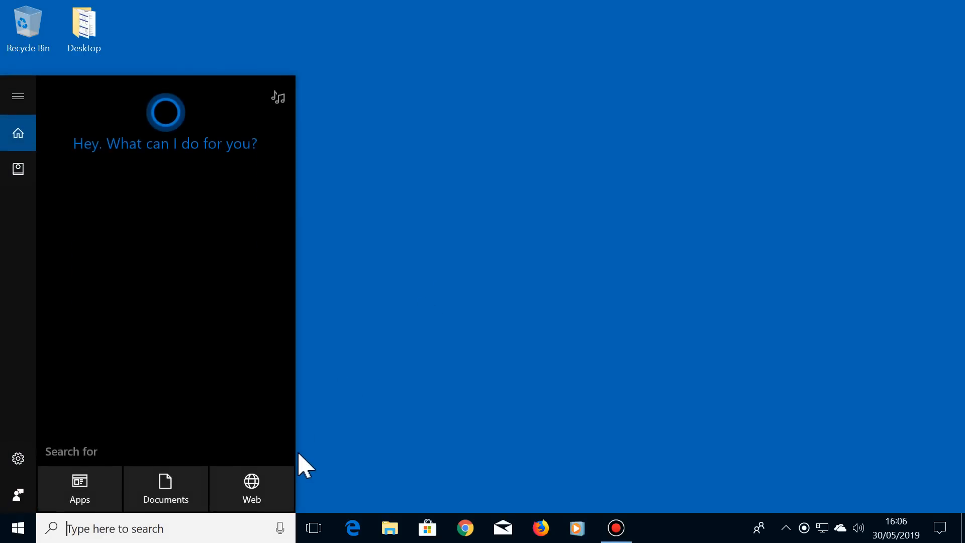
Search 'control p' from Start and launch Control Panel.
type("control p")
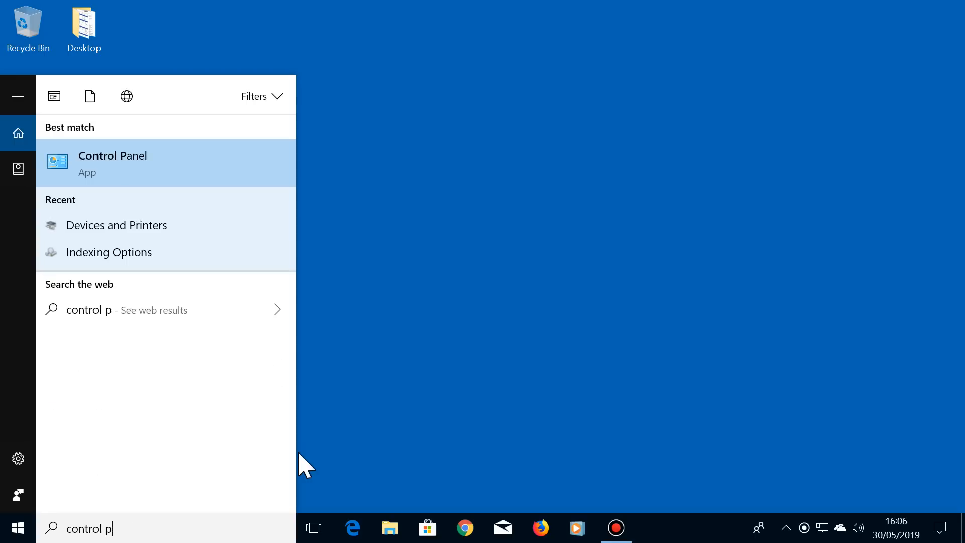
left_click(113, 163)
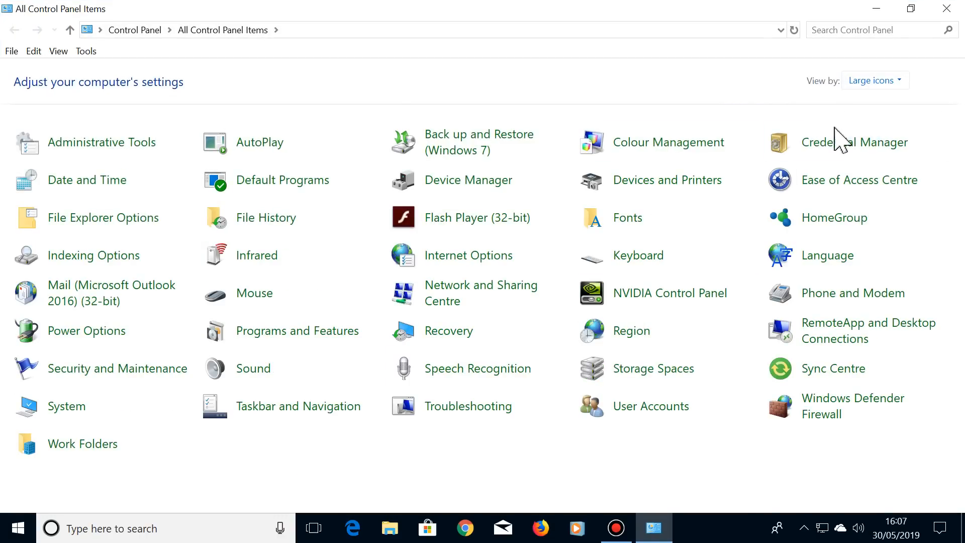
mouse_move(102, 255)
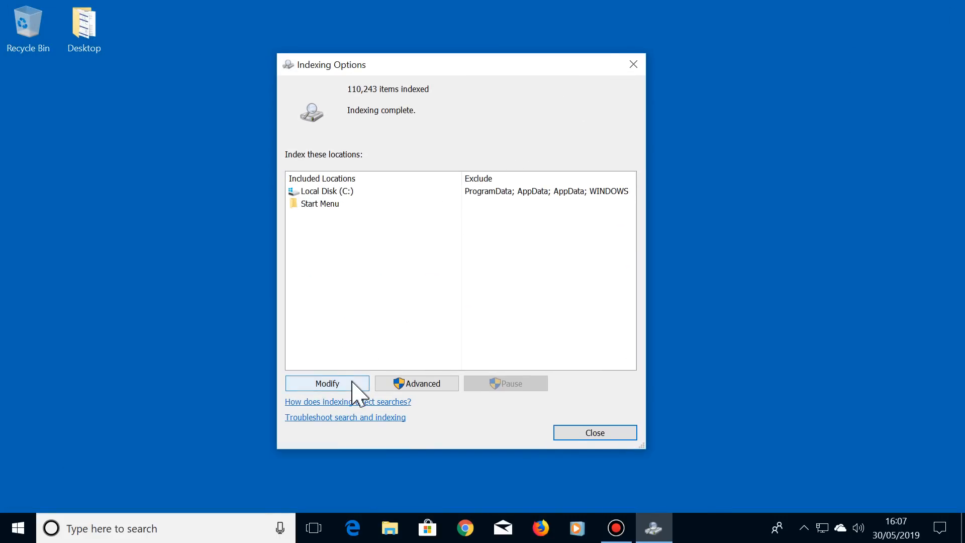
Add Local Disk (C:), New Volume (F:) and Backup 7 (G:) to the indexed locations.
left_click(327, 383)
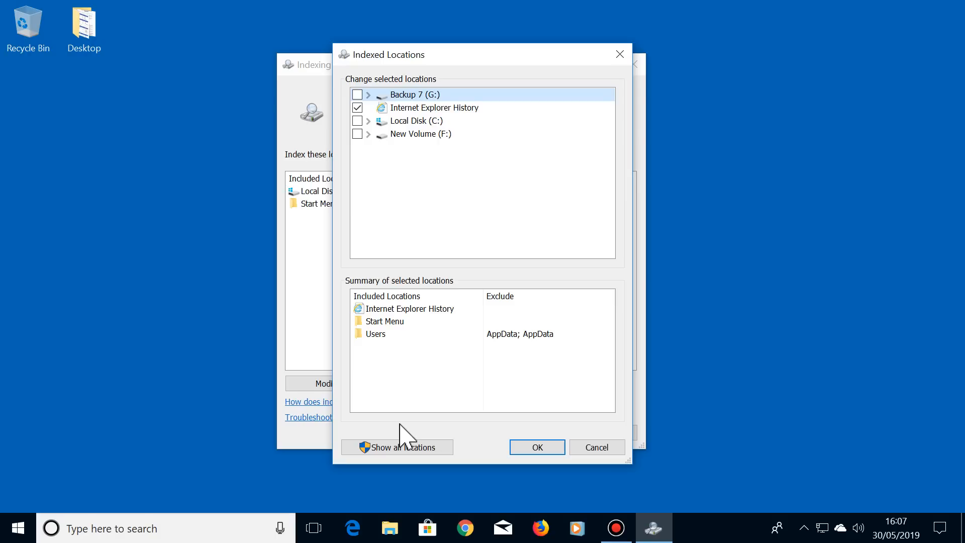
mouse_move(502, 244)
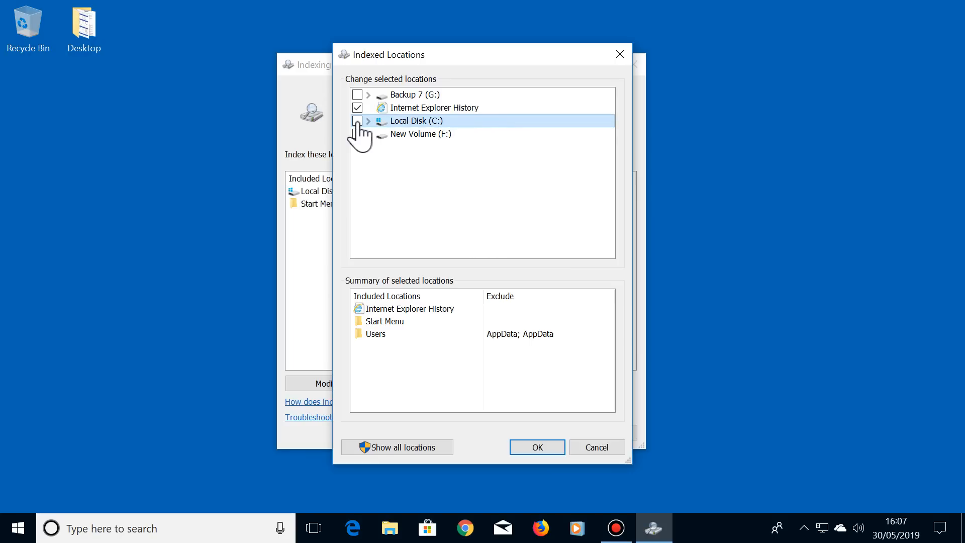
left_click(356, 120)
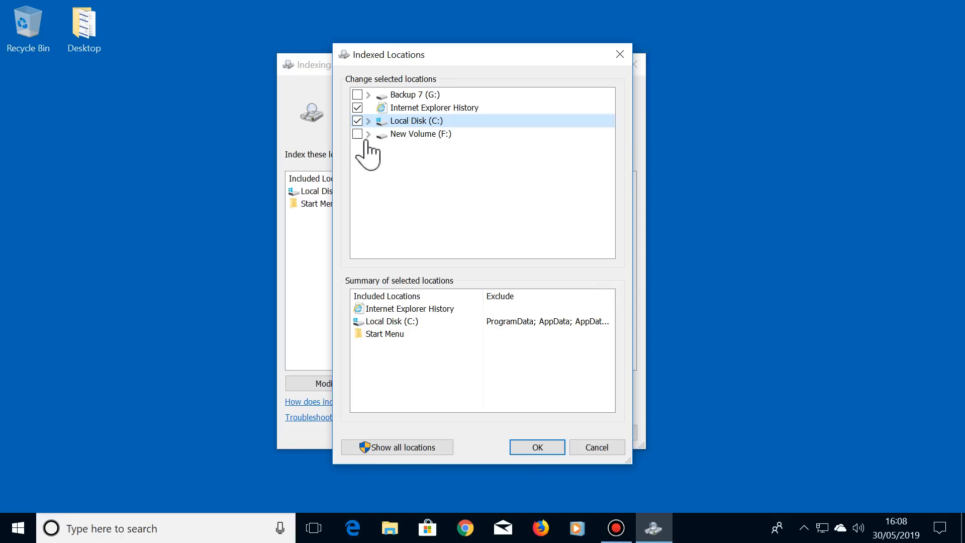
left_click(358, 134)
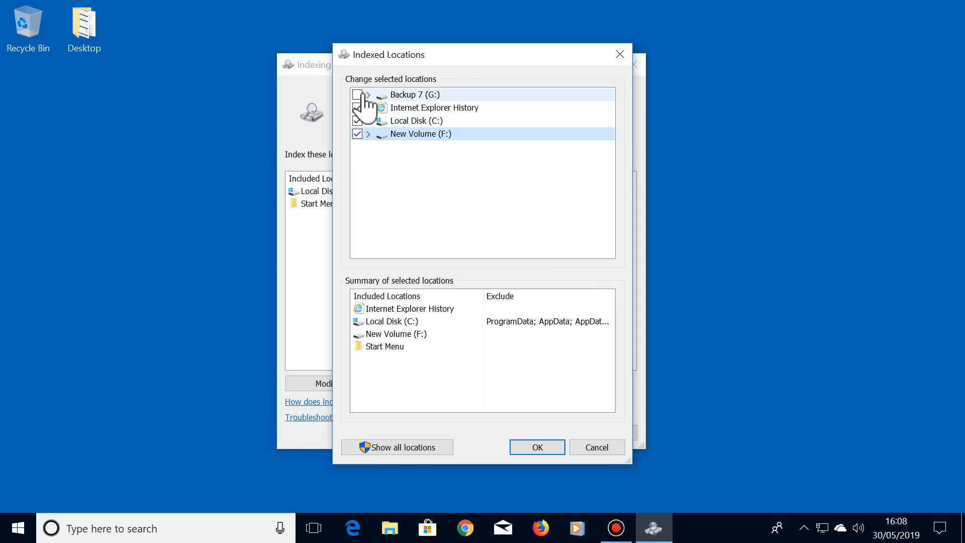
left_click(357, 94)
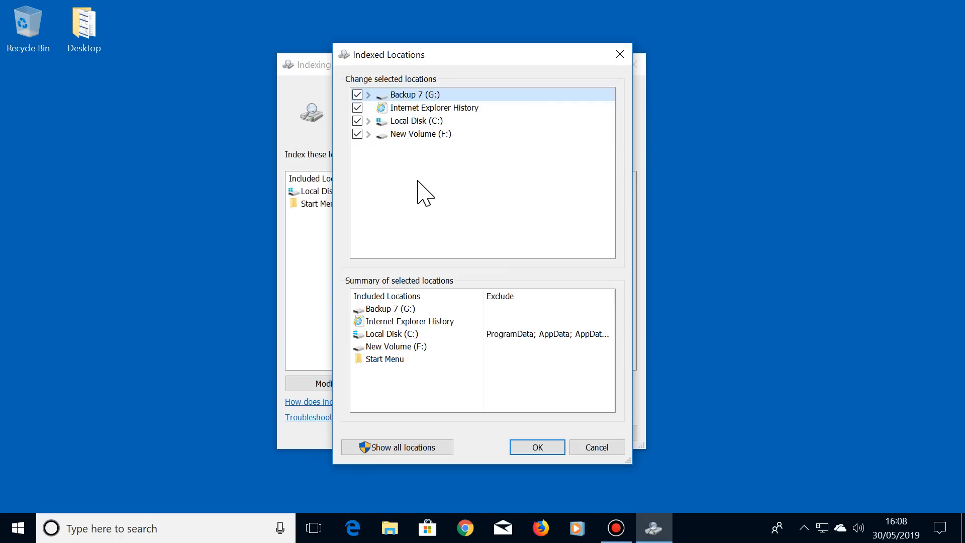
mouse_move(492, 137)
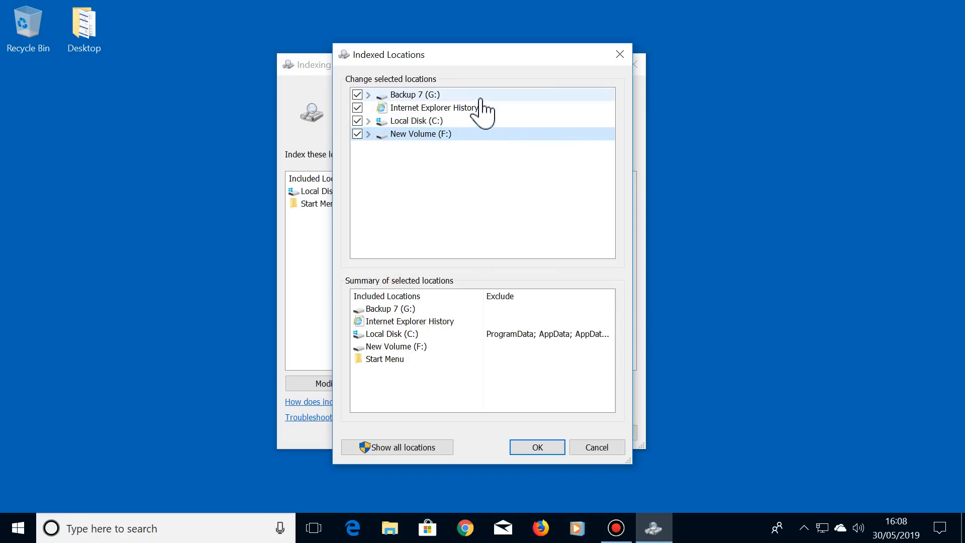
left_click(414, 94)
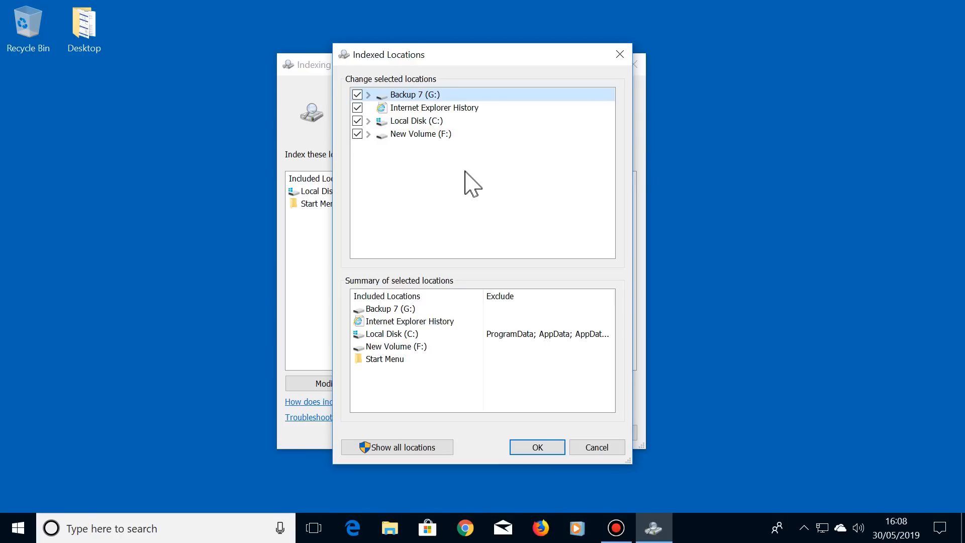
left_click(358, 107)
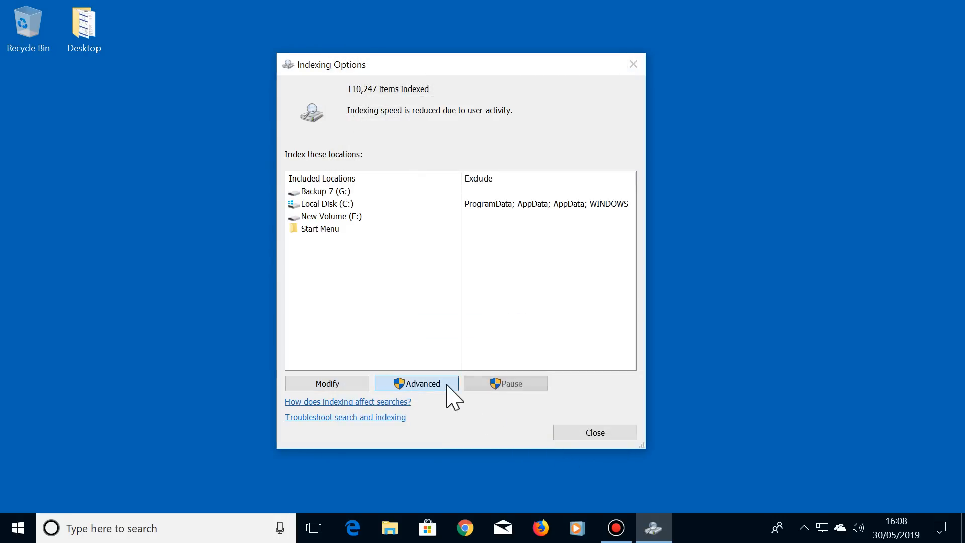
Browse the indexed file extensions on the advanced options' File Types tab.
left_click(416, 383)
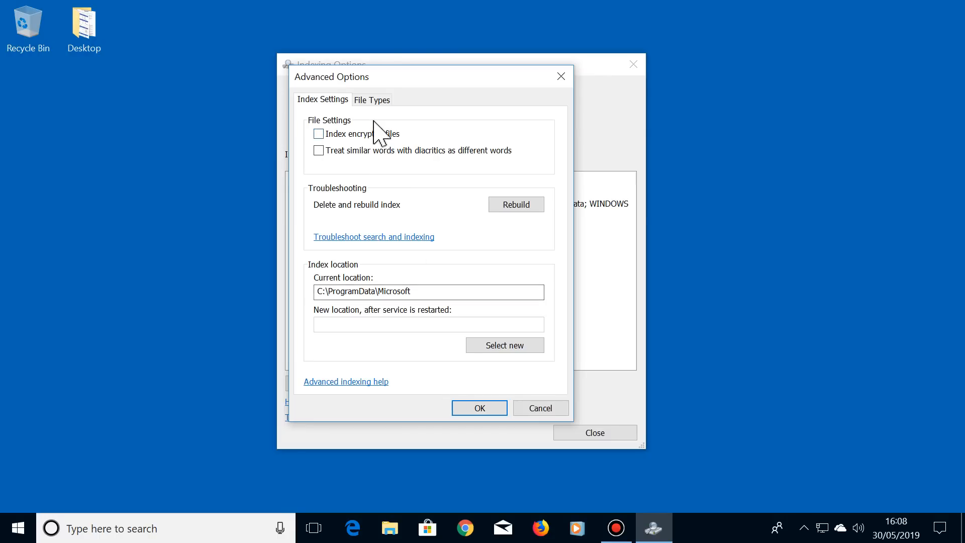
left_click(372, 100)
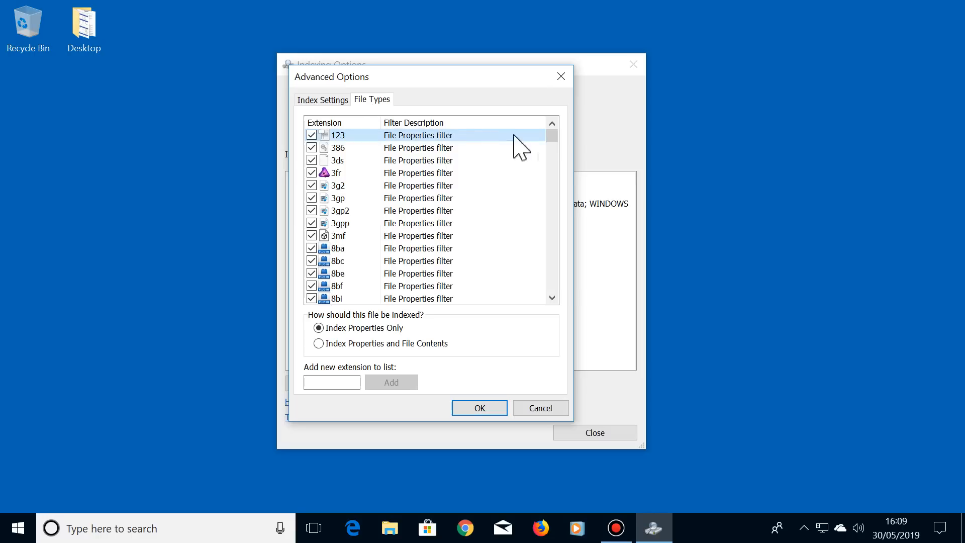
scroll("down", 3)
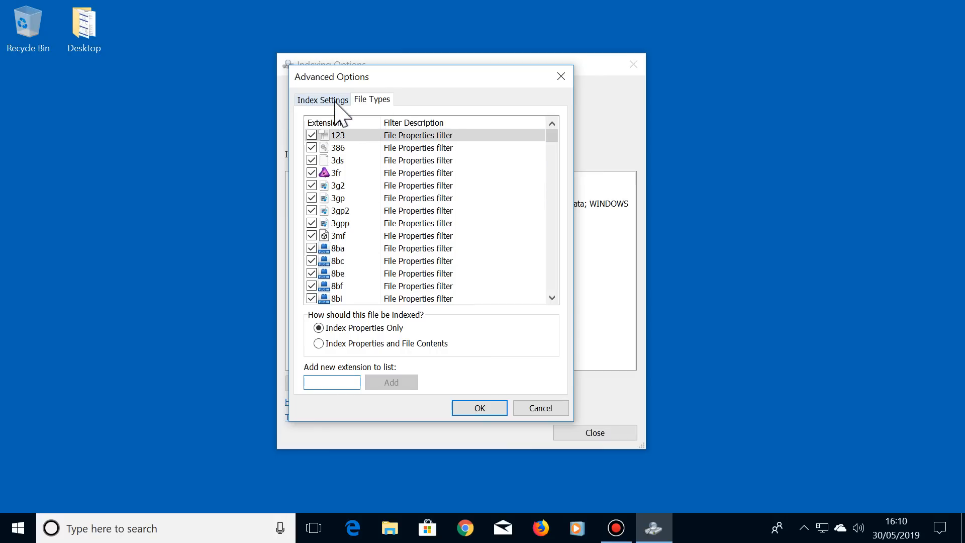
Rebuild the search index from the Index Settings tab and confirm.
left_click(322, 99)
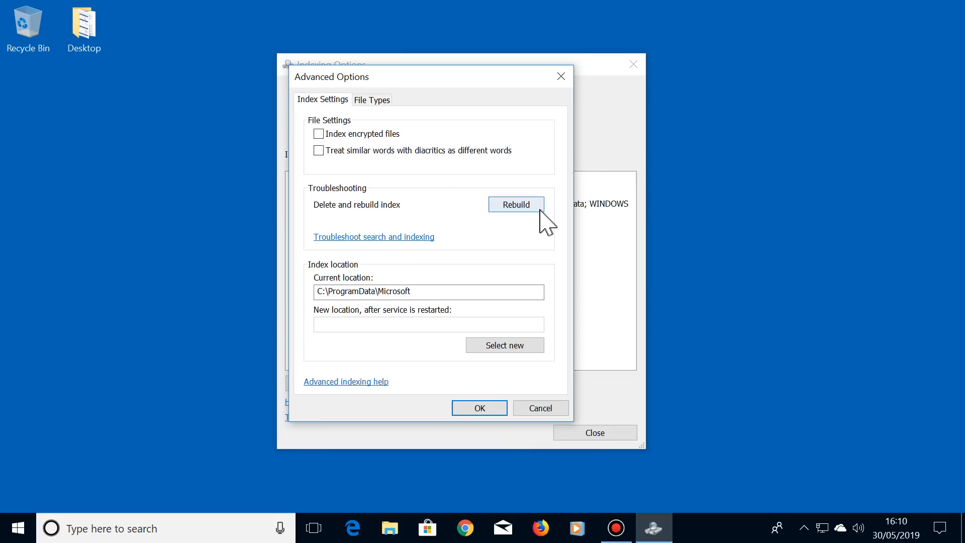
left_click(516, 203)
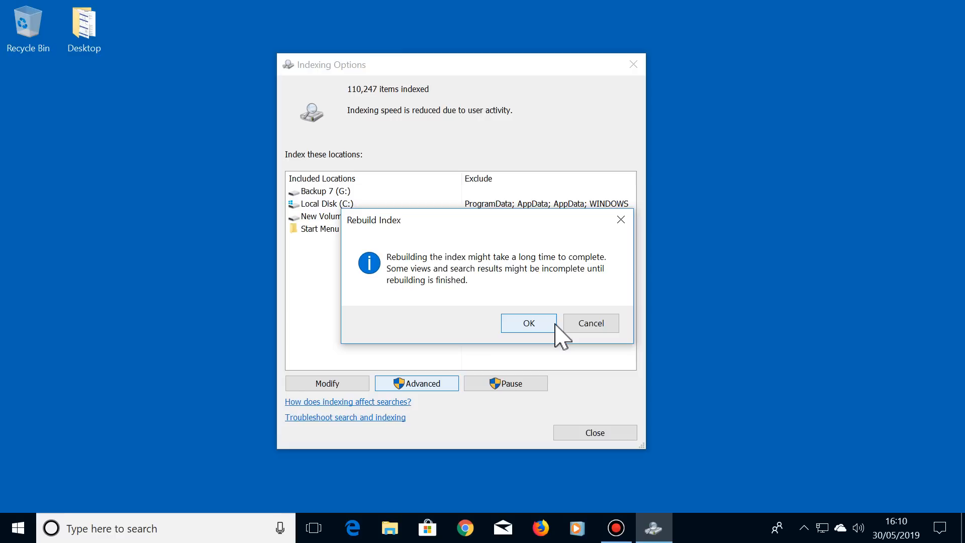
left_click(527, 323)
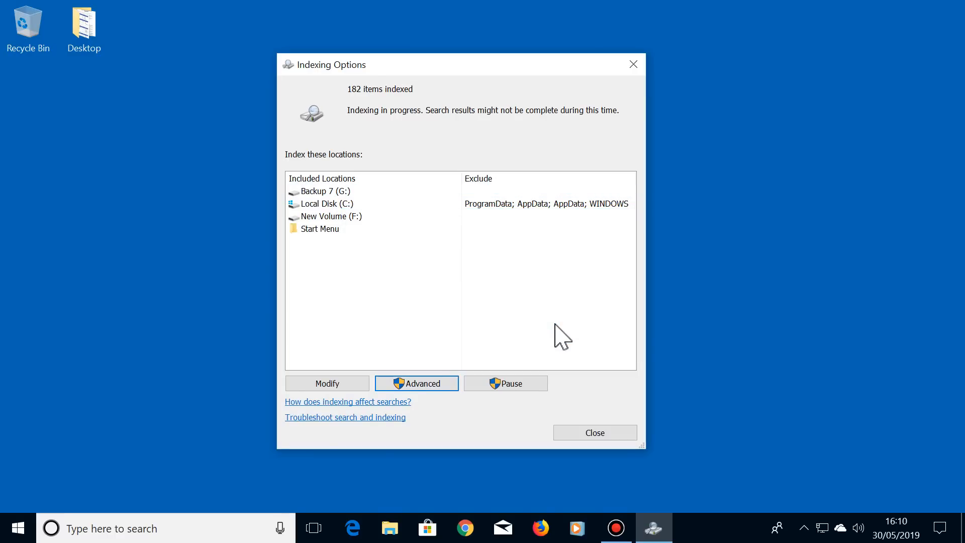
mouse_move(428, 98)
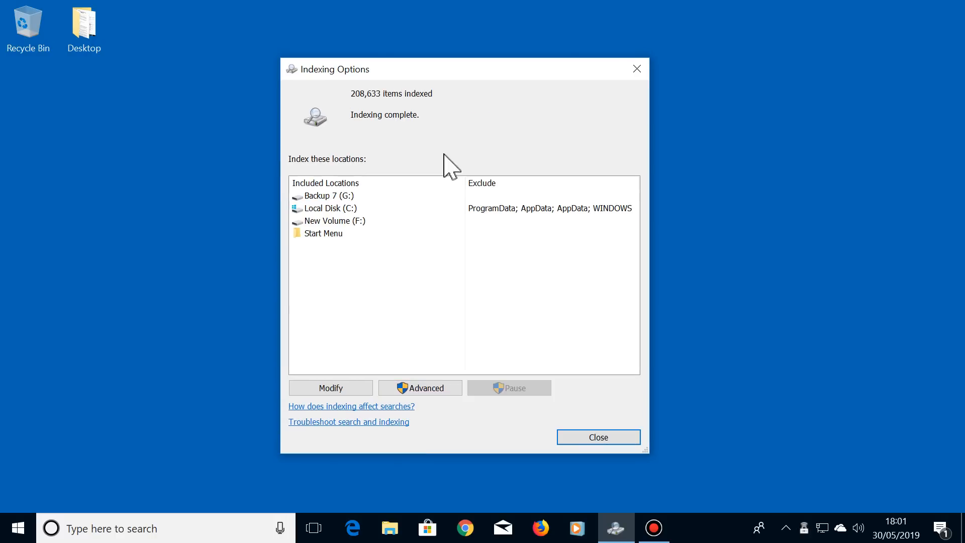
mouse_move(431, 129)
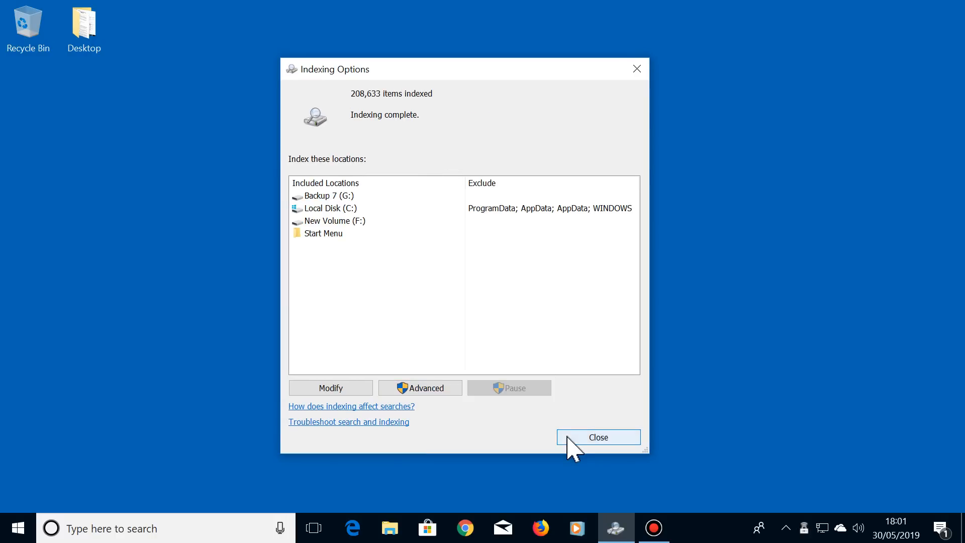
Close Indexing Options once indexing finishes at 208,633 items.
left_click(596, 437)
type("horse photo 1")
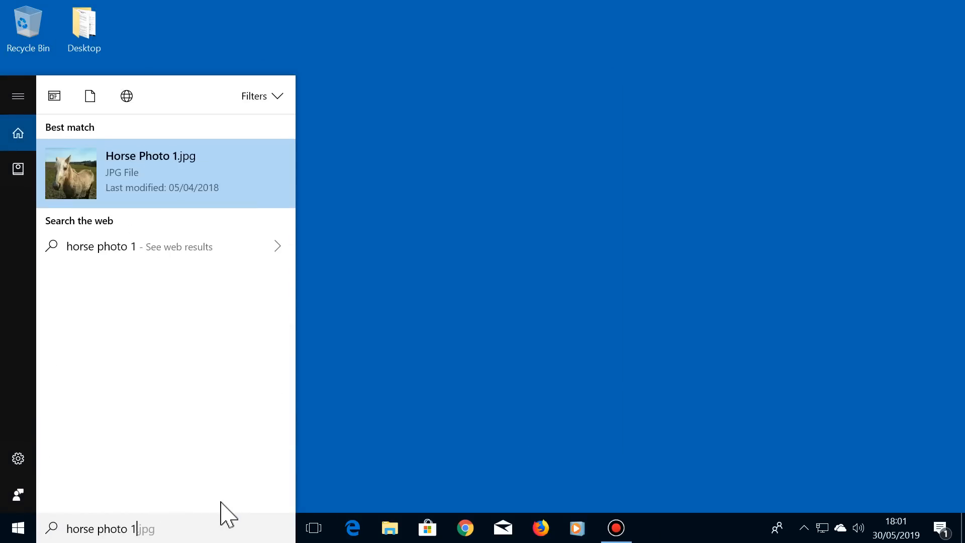
Open Horse Photo 1.jpg in Photos from the 'horse photo 1' search results.
left_click(150, 172)
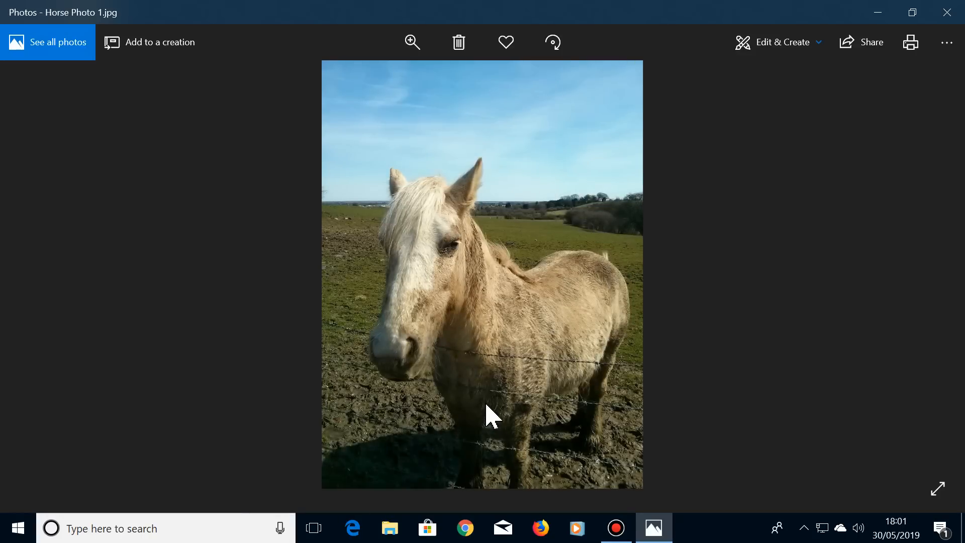
left_click(412, 42)
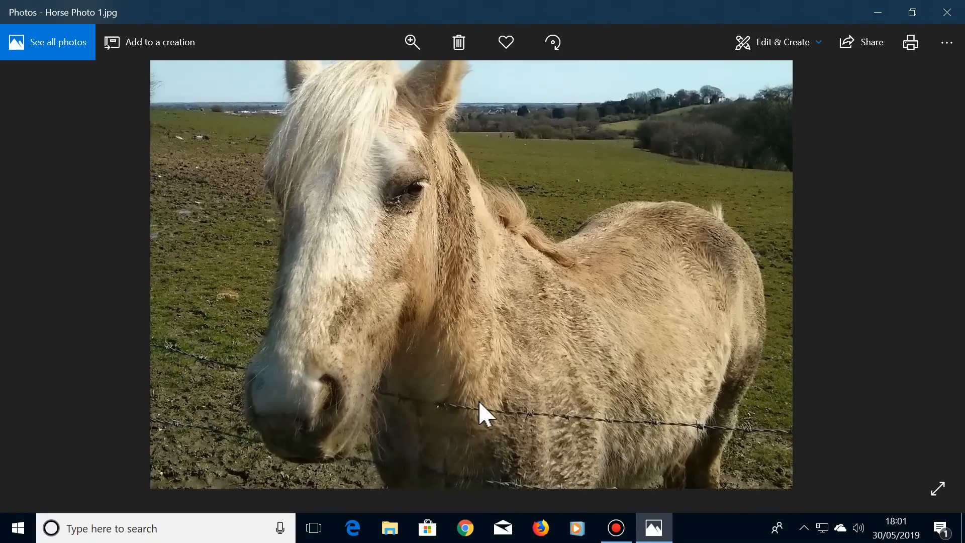